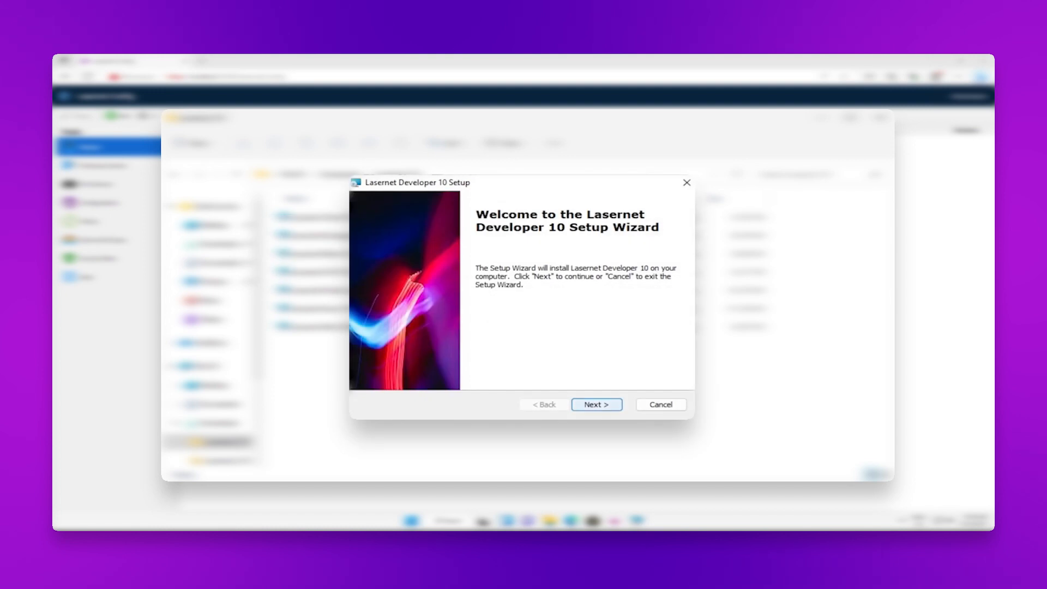
- Install Lasernet Developer 10 with accepted license terms into the default folder, then finish setup
left_click(596, 404)
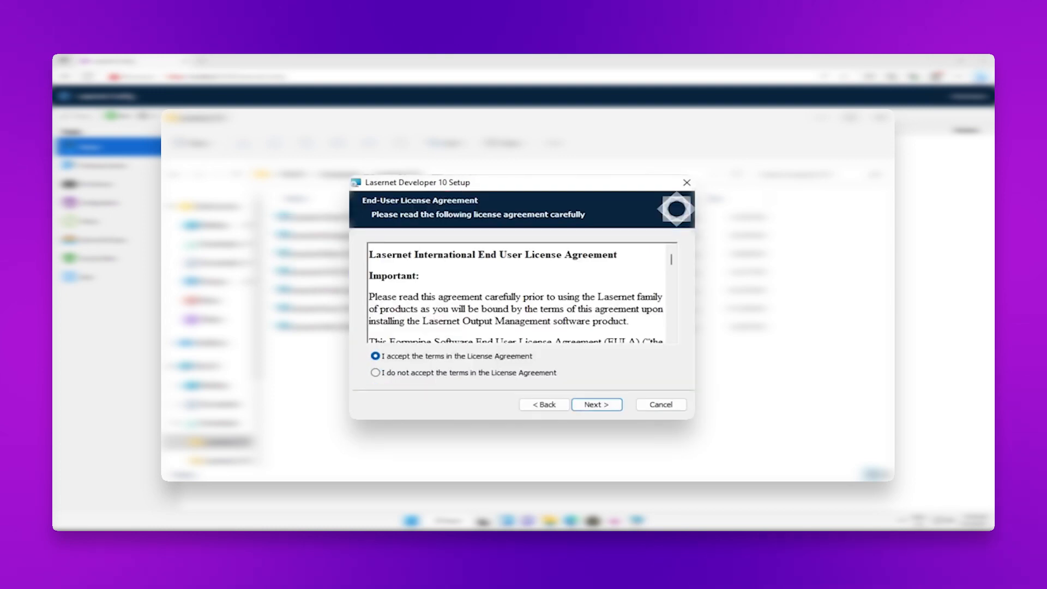
left_click(595, 404)
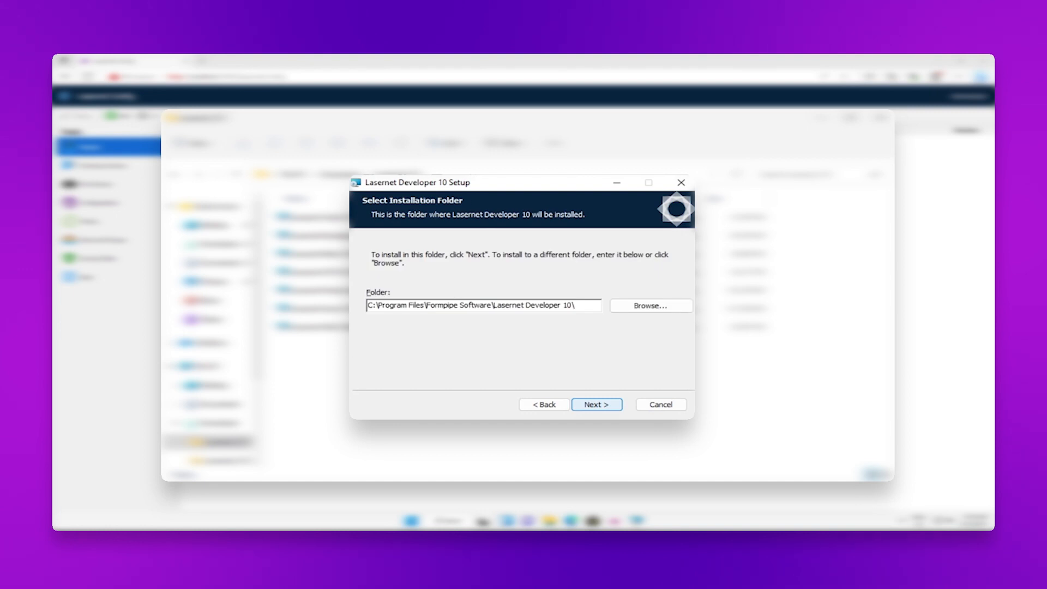
left_click(595, 404)
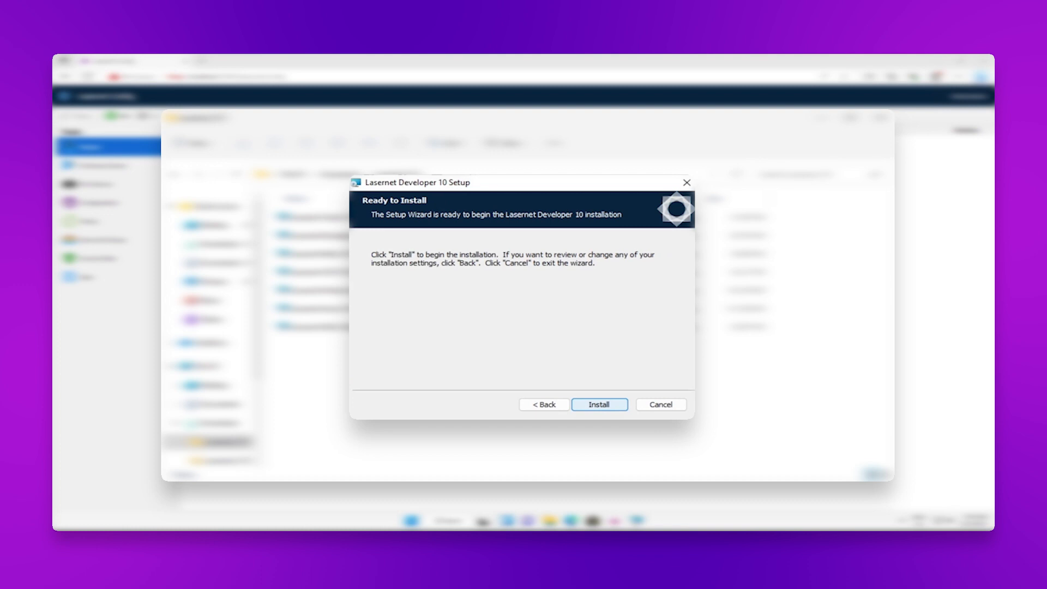
left_click(598, 404)
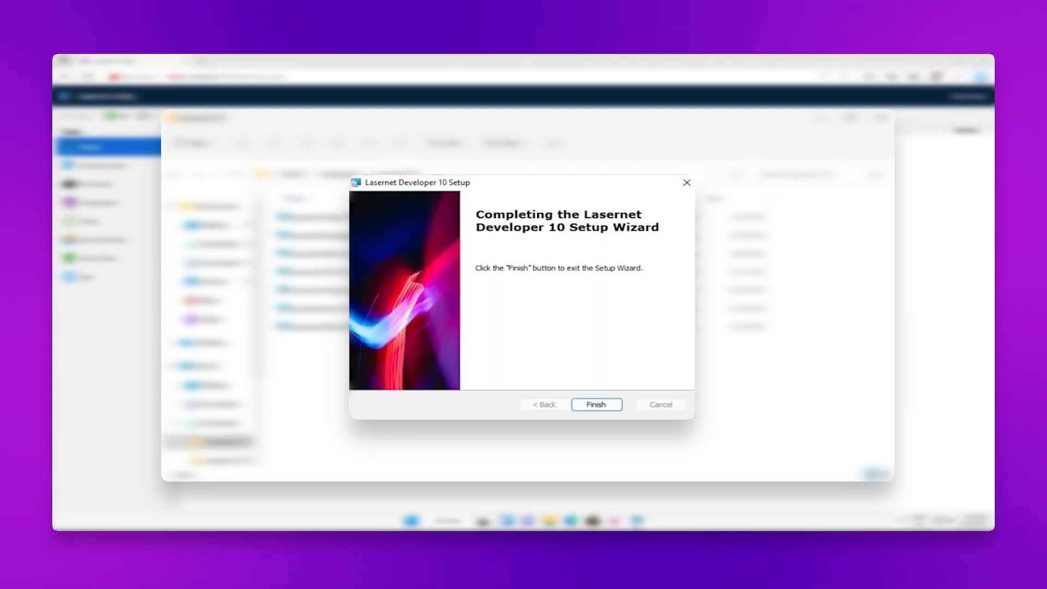
left_click(594, 404)
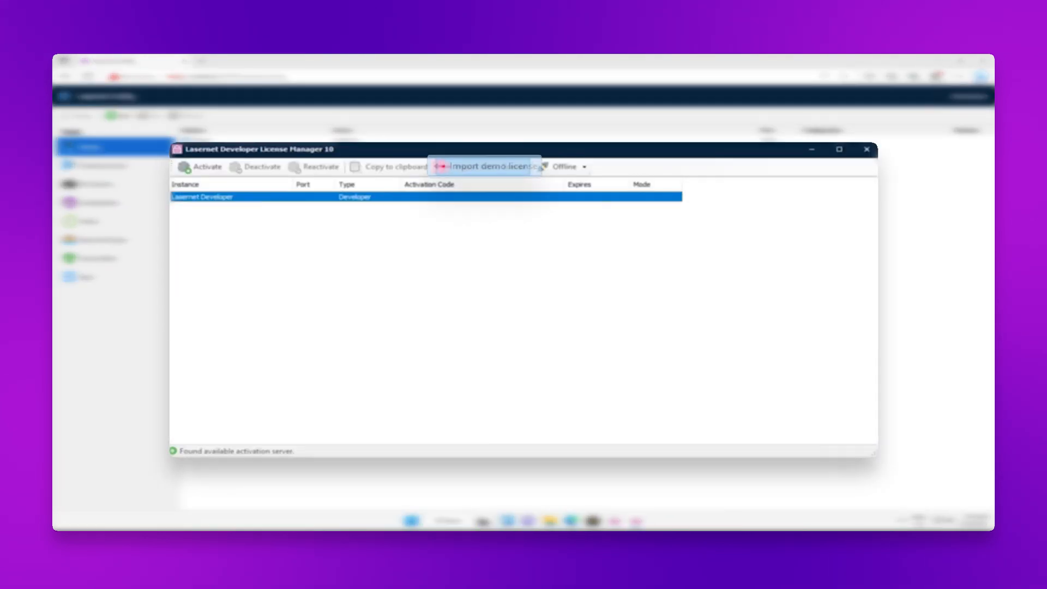
- Import the demo license from 'Lasernet .license' on the Desktop
left_click(487, 167)
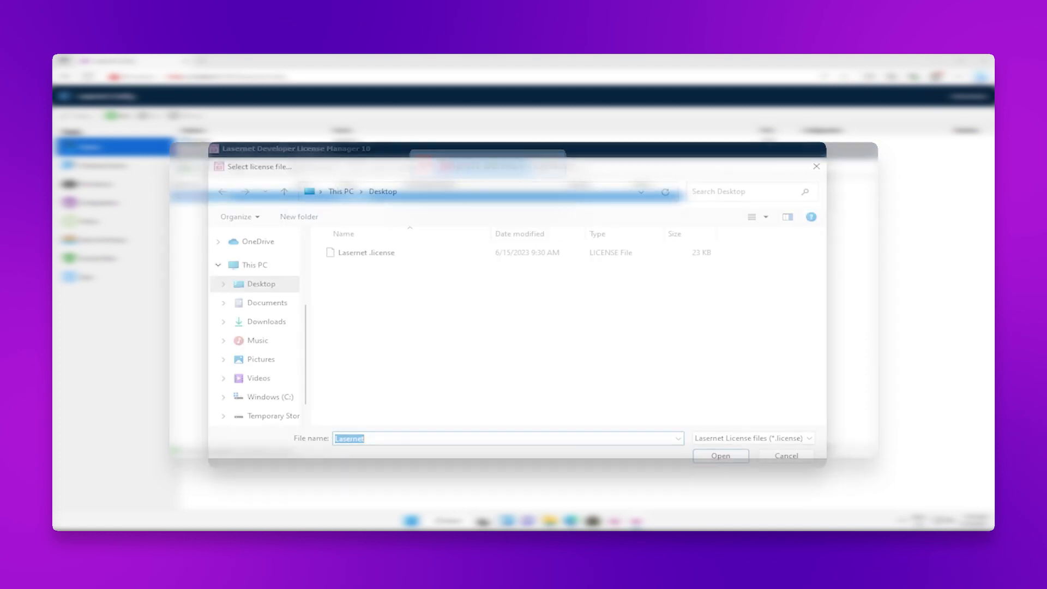
left_click(366, 252)
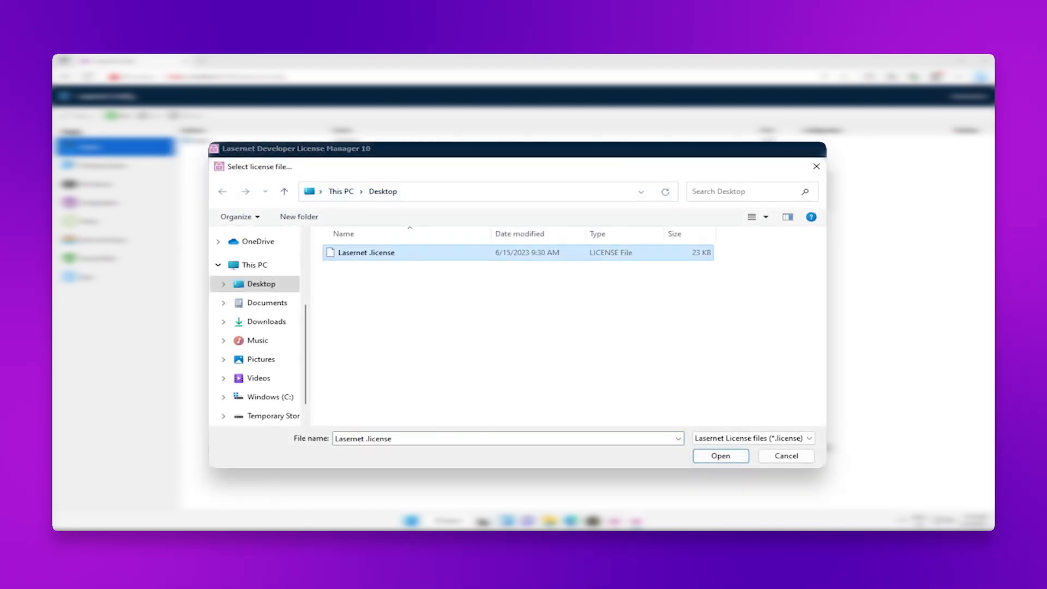
left_click(720, 456)
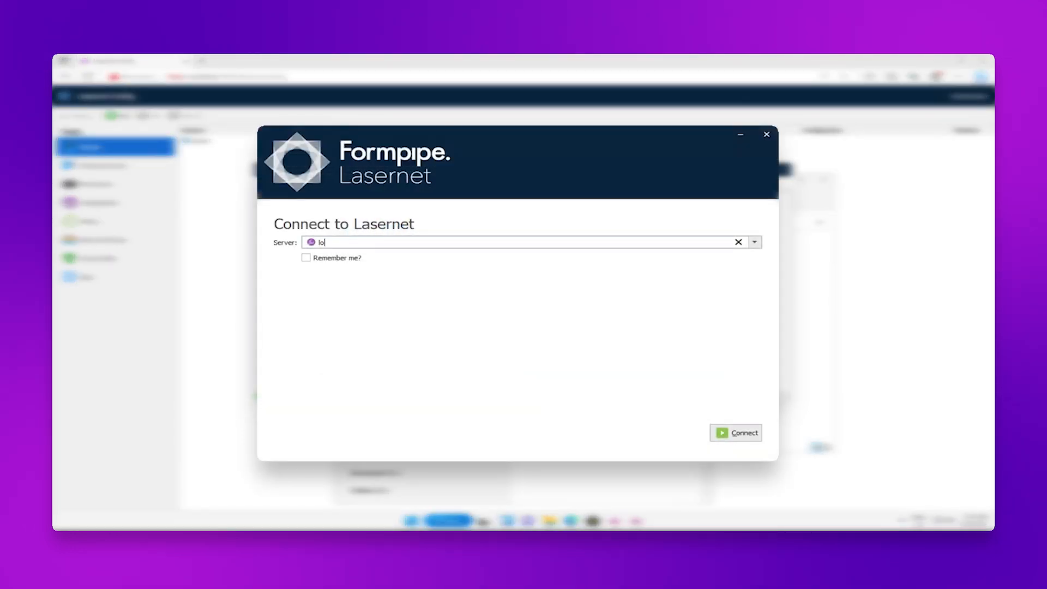
left_click(734, 433)
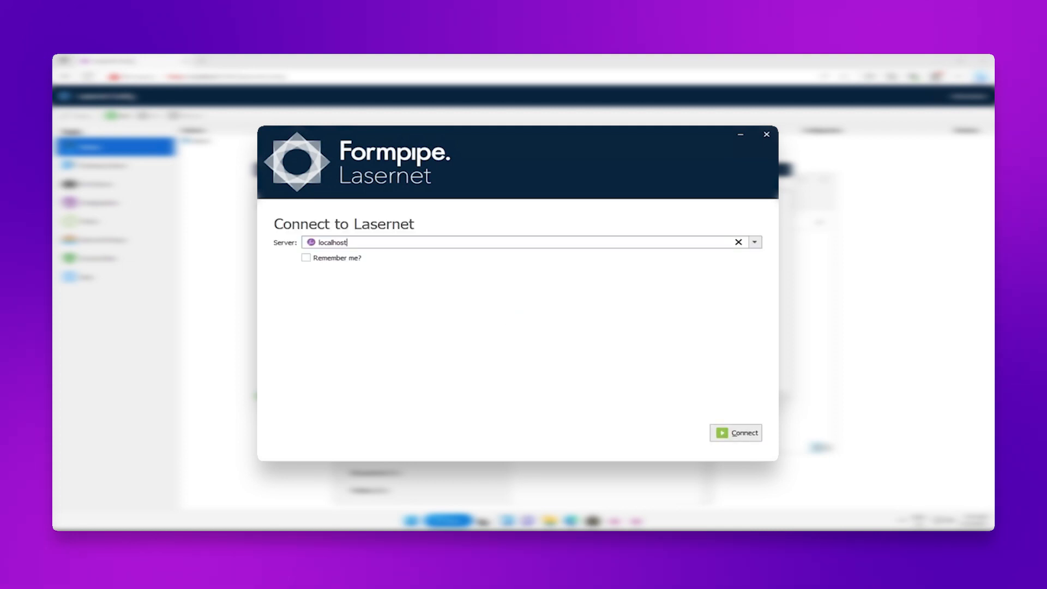
left_click(735, 432)
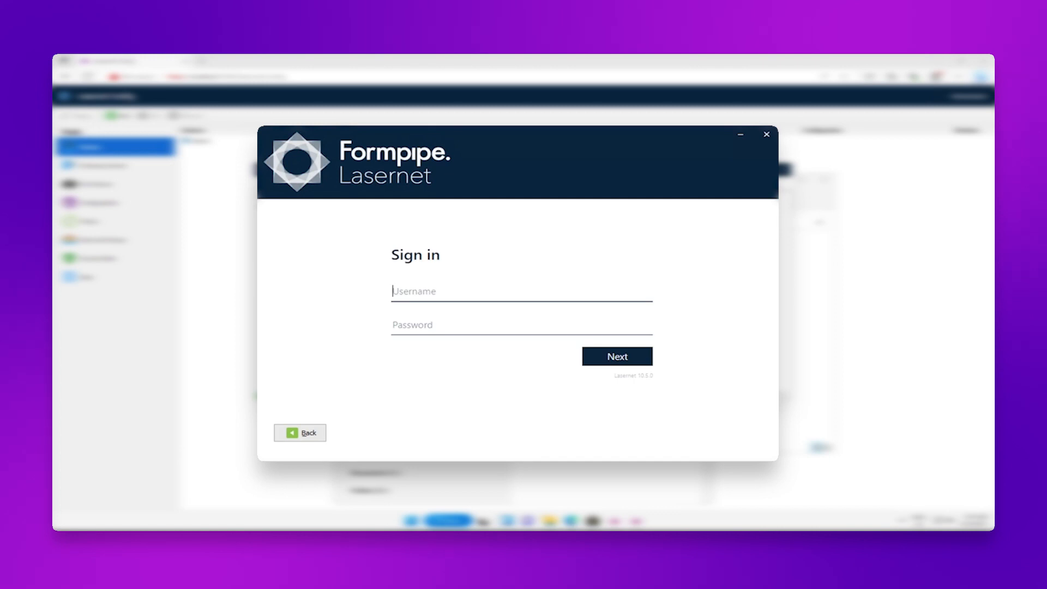
type("admin")
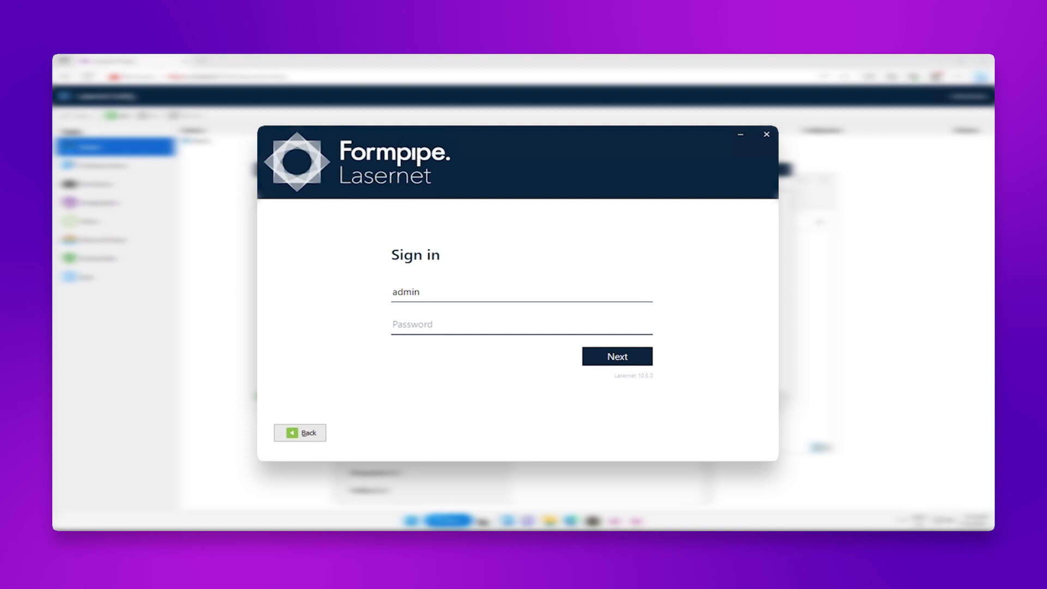
type("password")
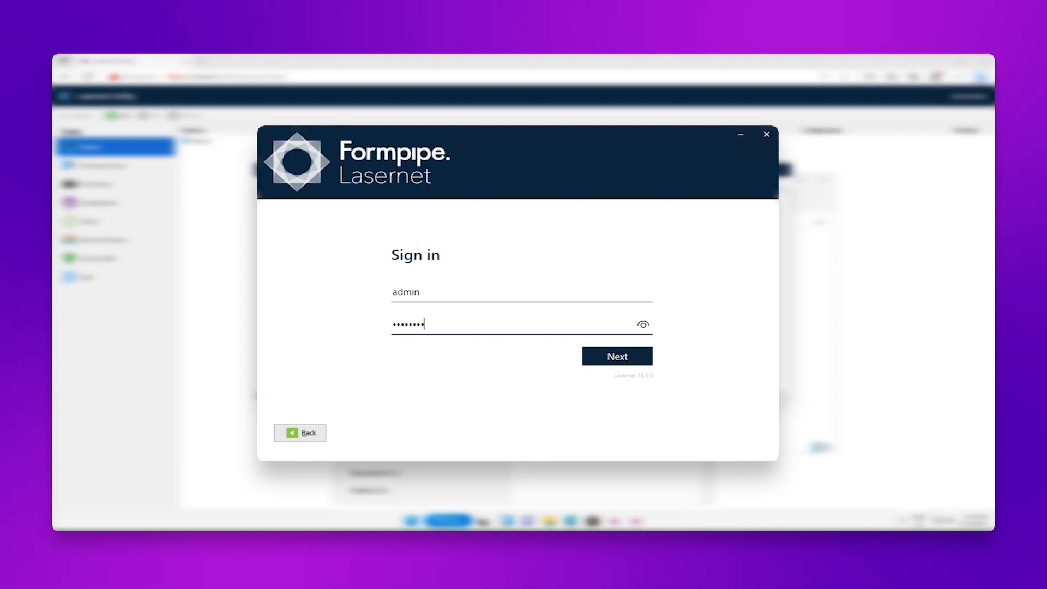
left_click(616, 356)
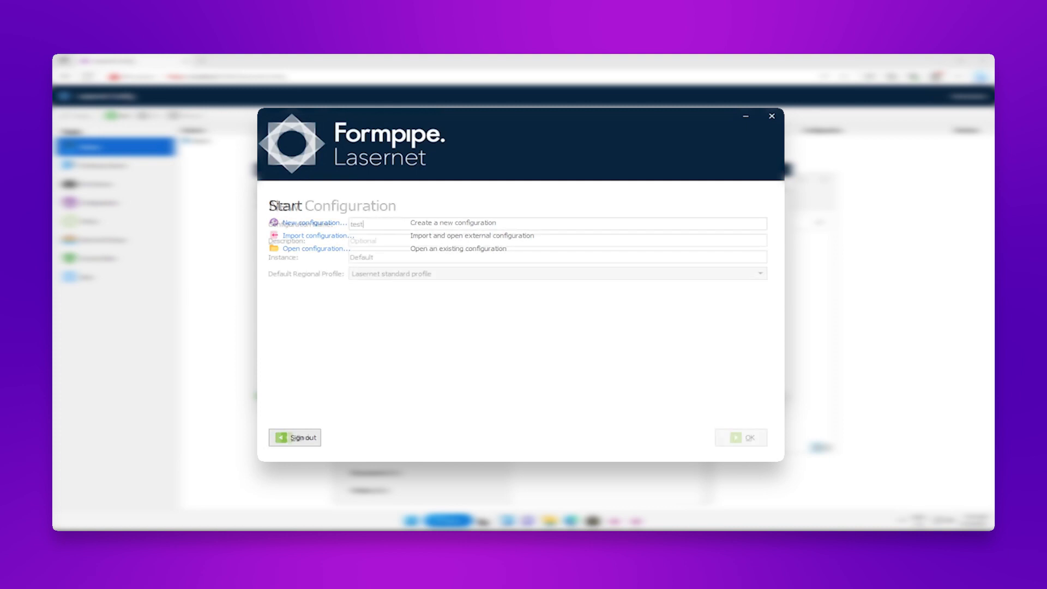
- Create a new configuration named 'test' from the Start page
left_click(314, 222)
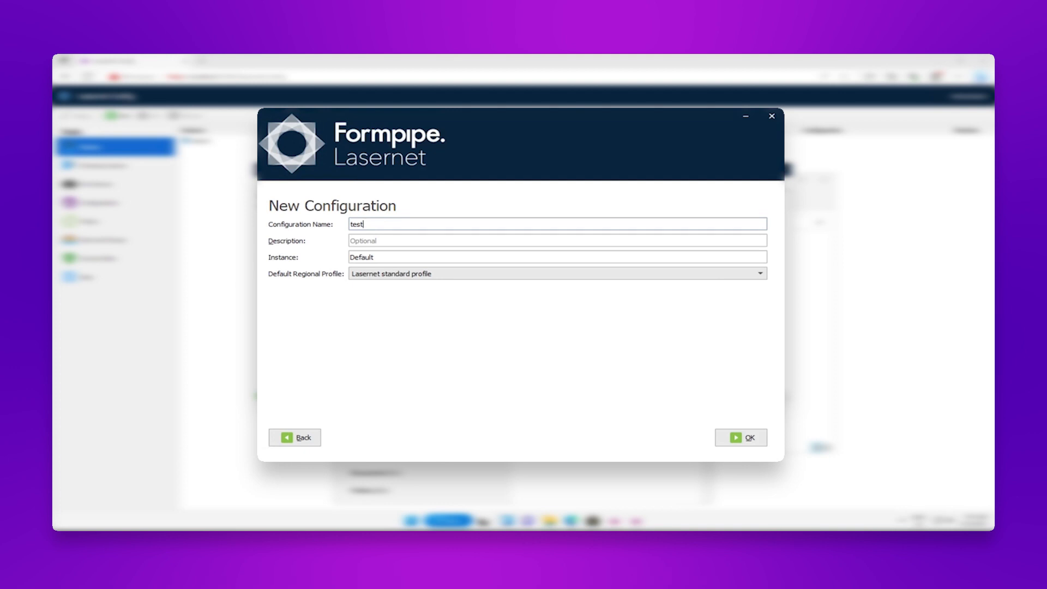
left_click(741, 437)
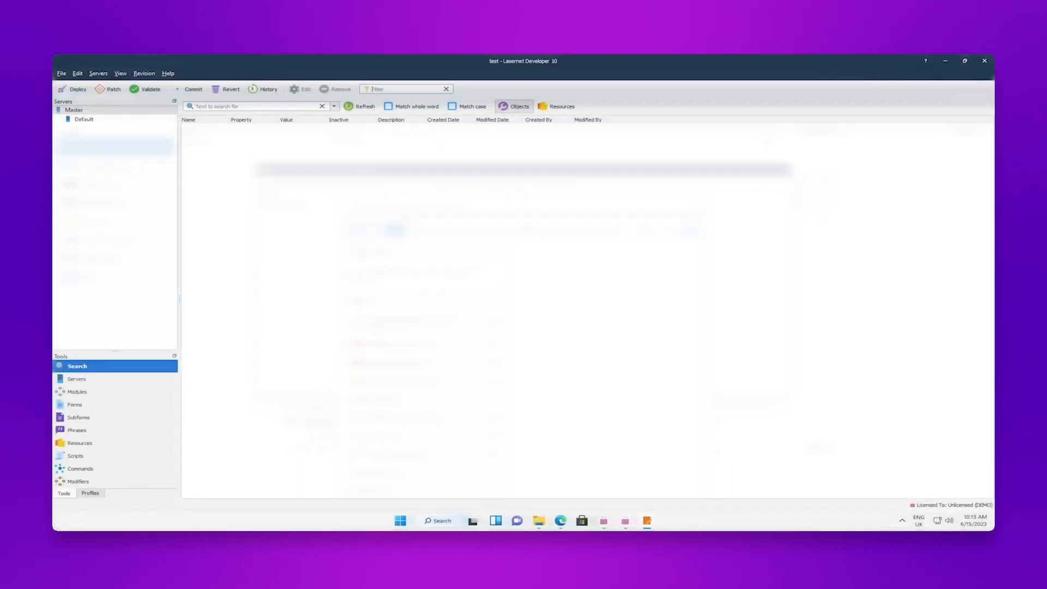